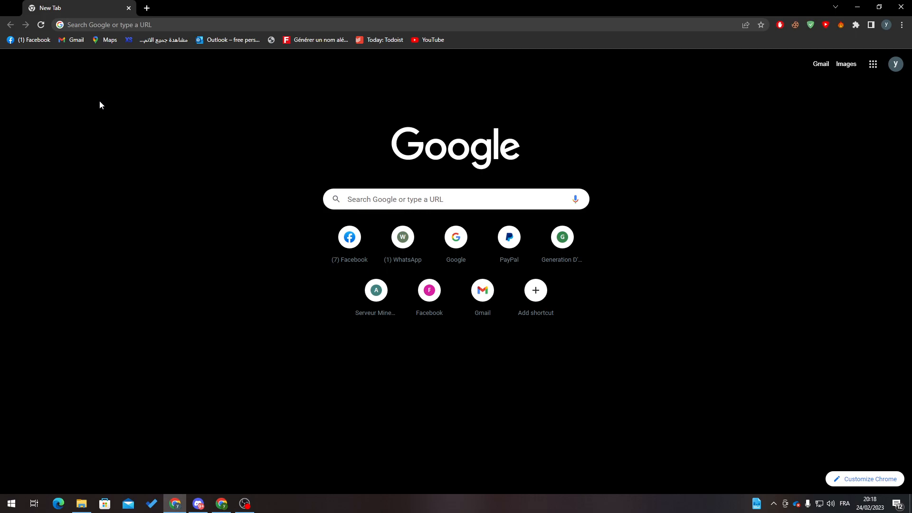
mouse_move(244, 14)
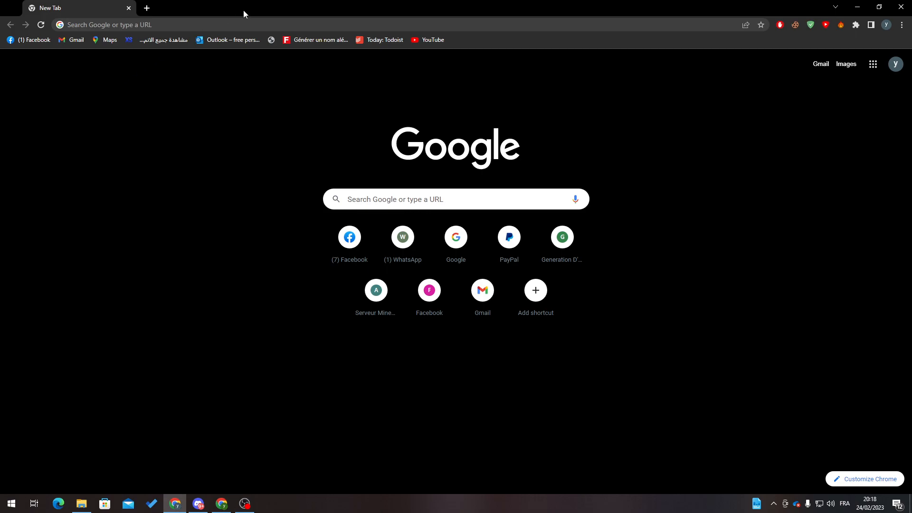
mouse_move(240, 112)
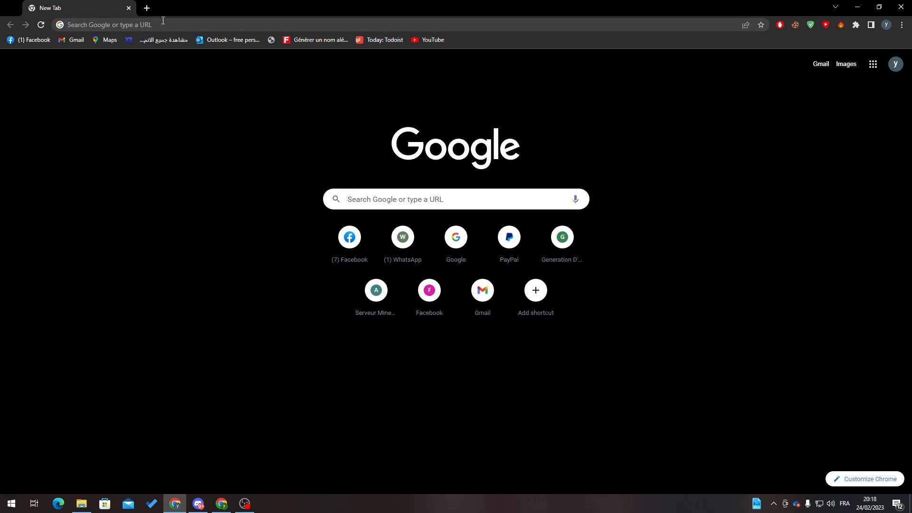
- Navigate to hostinger.com from the address bar suggestion
type("hos")
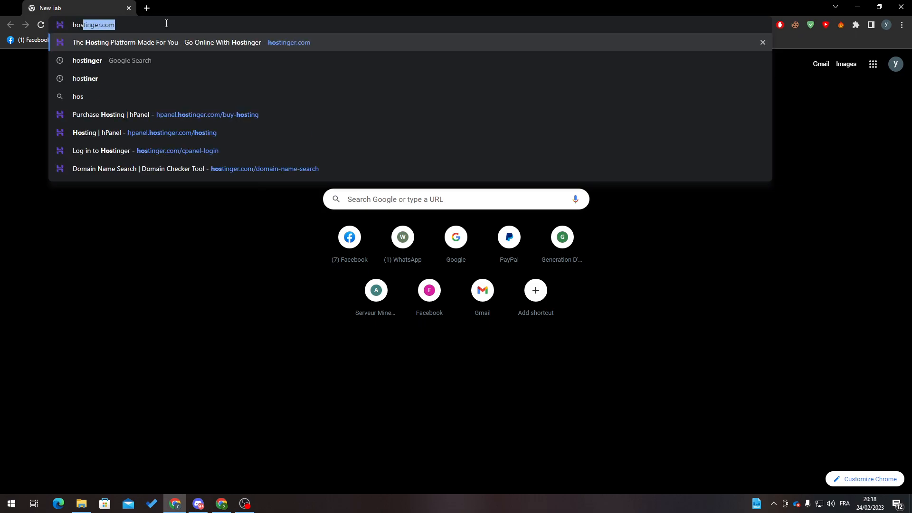
left_click(192, 42)
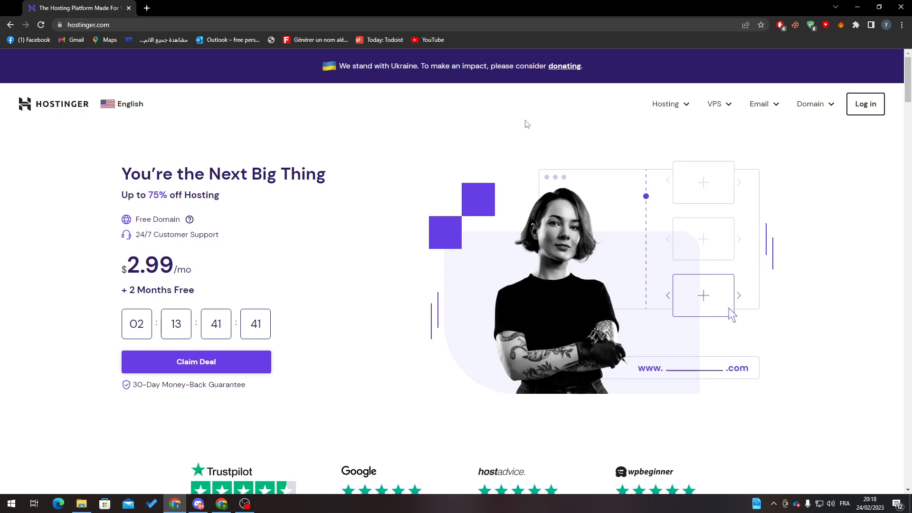
mouse_move(806, 128)
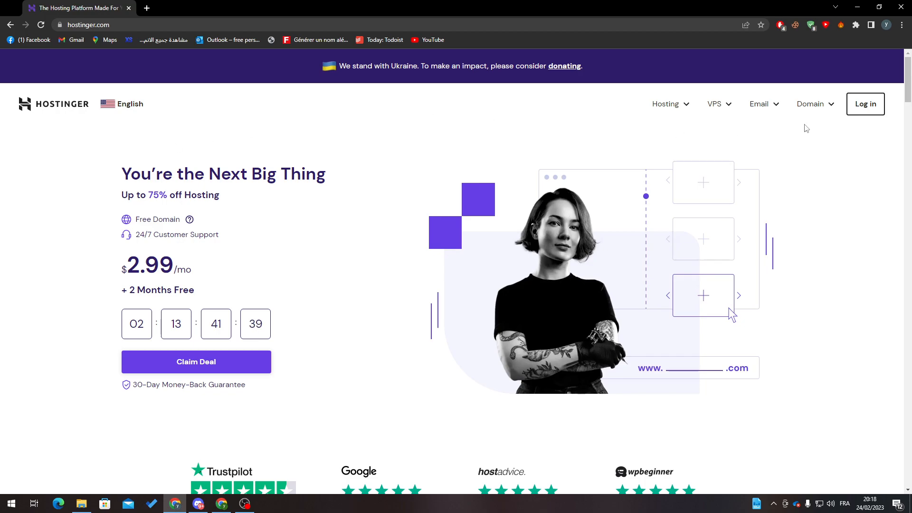
- Review the Single, Premium and Business web hosting plans, then return to the top
left_click(665, 104)
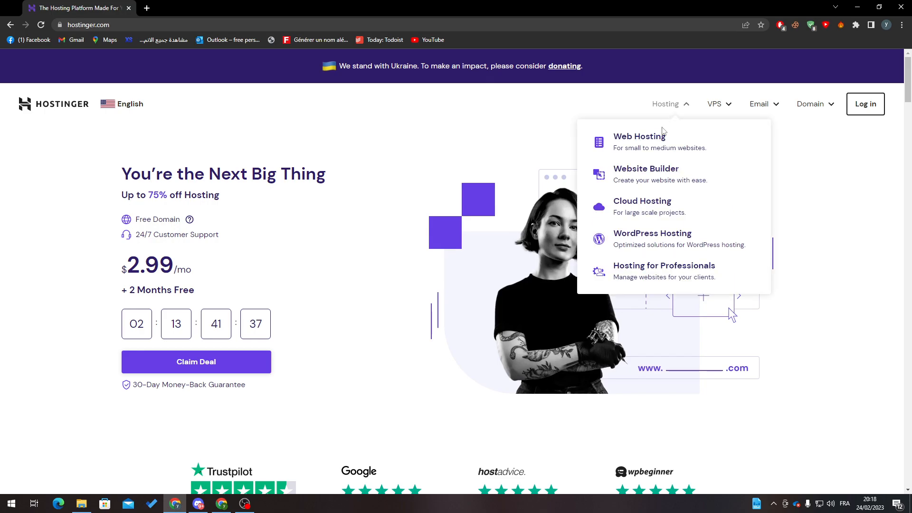
left_click(639, 135)
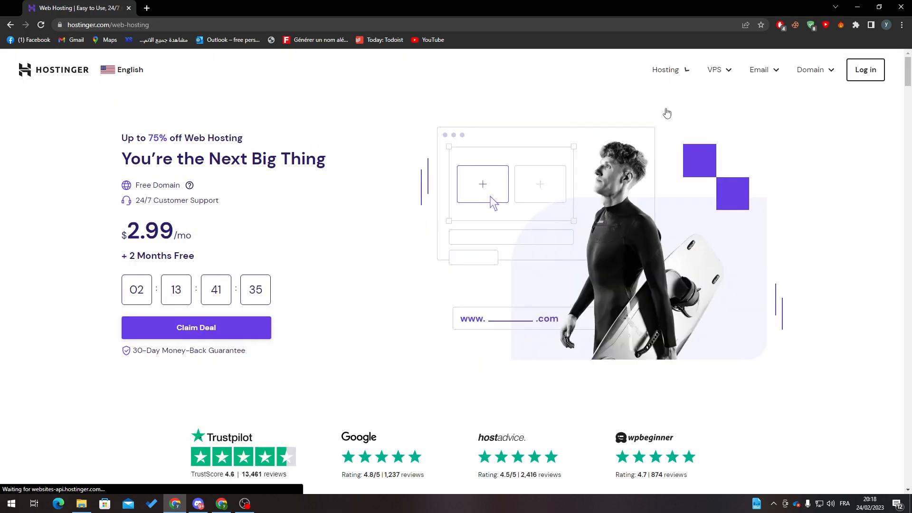
scroll("down", 3)
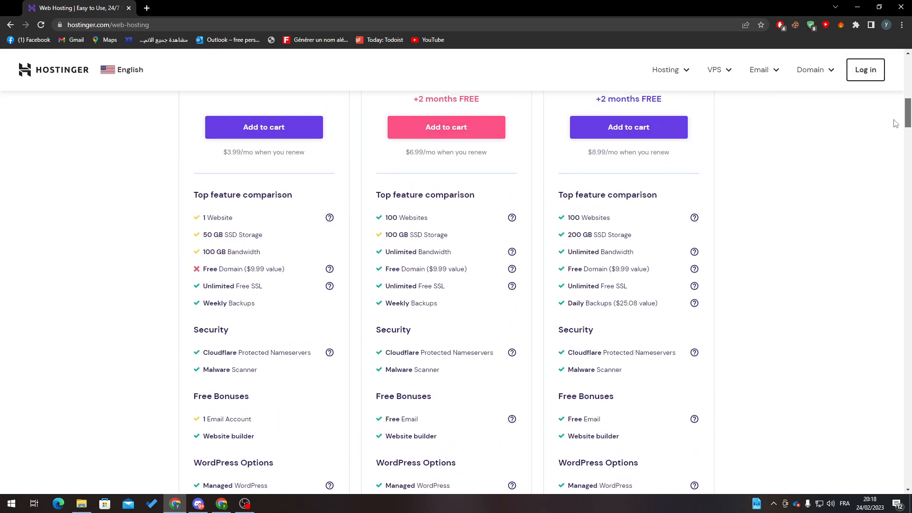
scroll("up", 3)
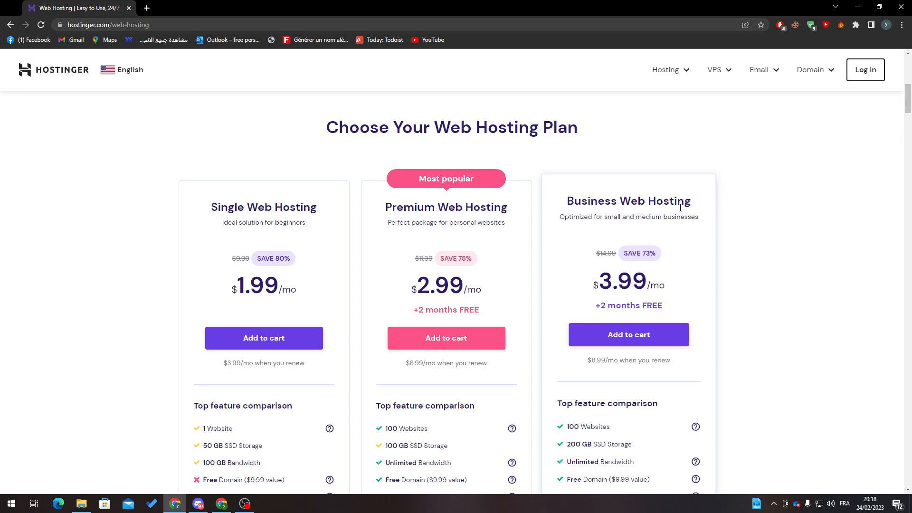
scroll("down", 3)
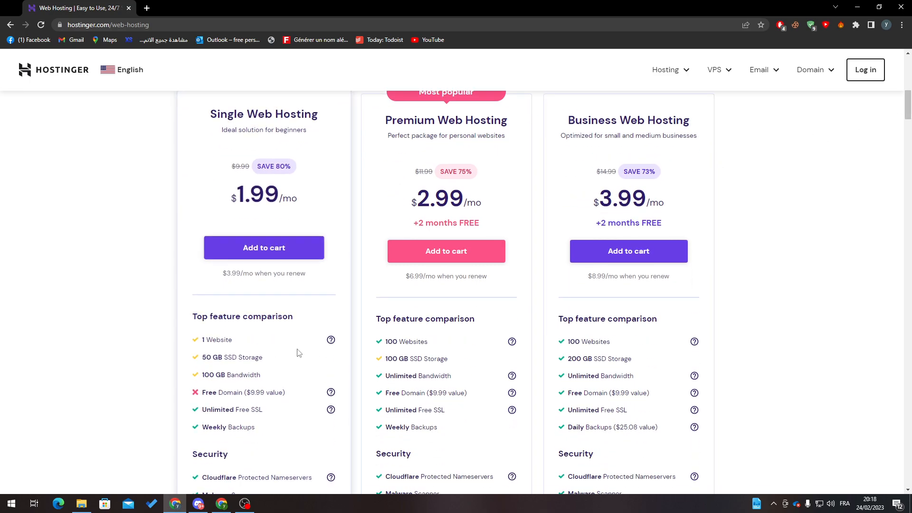
mouse_move(241, 351)
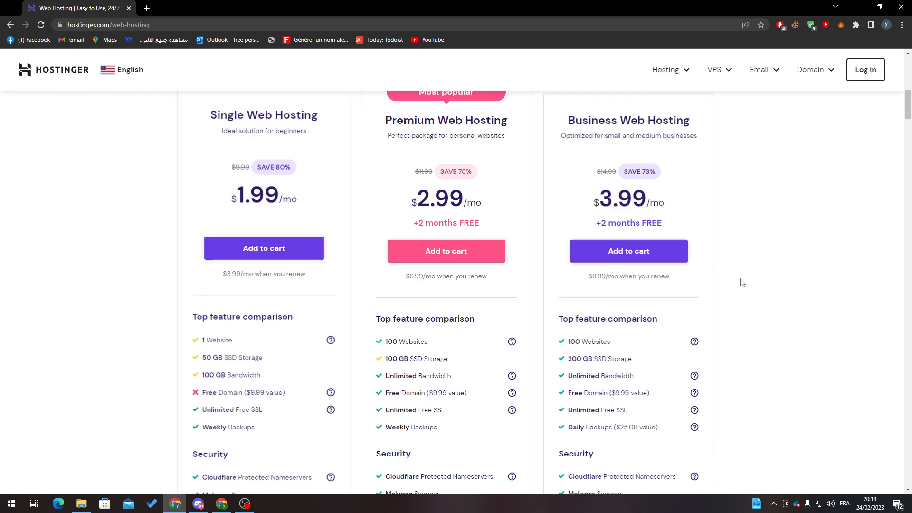
scroll("down", 3)
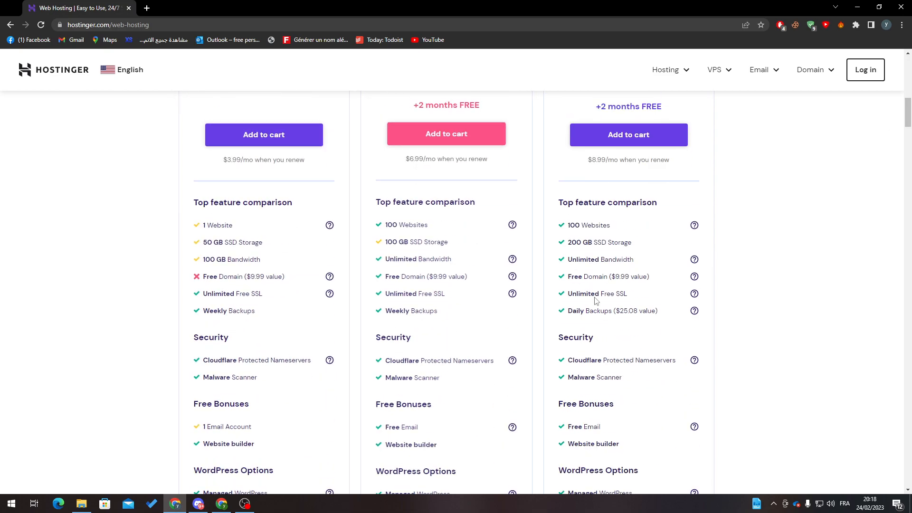
scroll("down", 3)
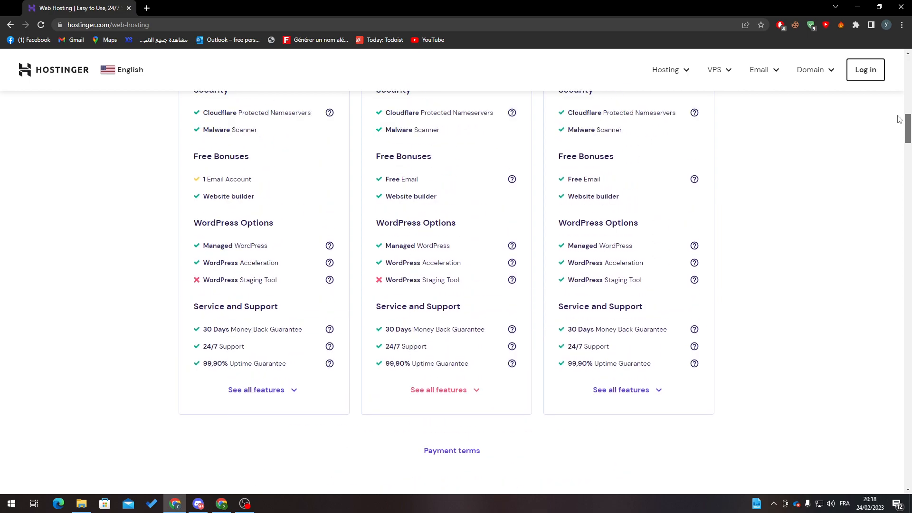
scroll("up", 3)
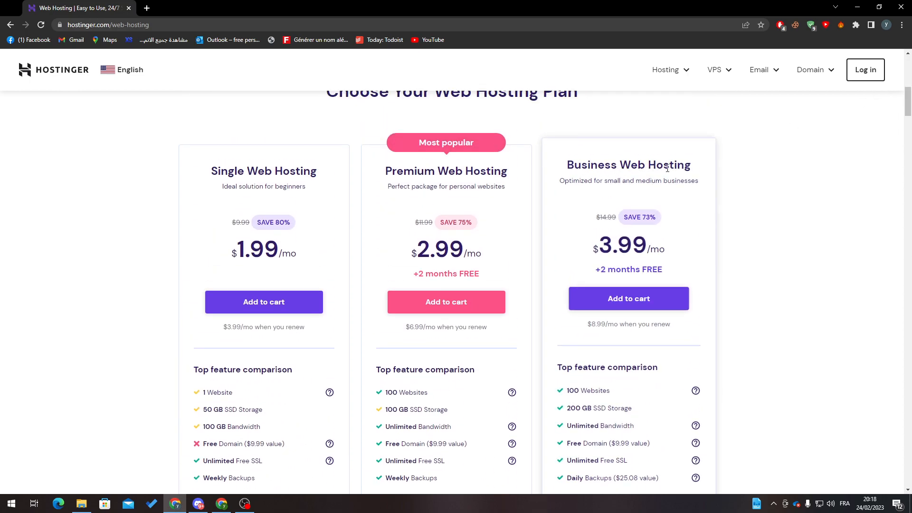
scroll("down", 3)
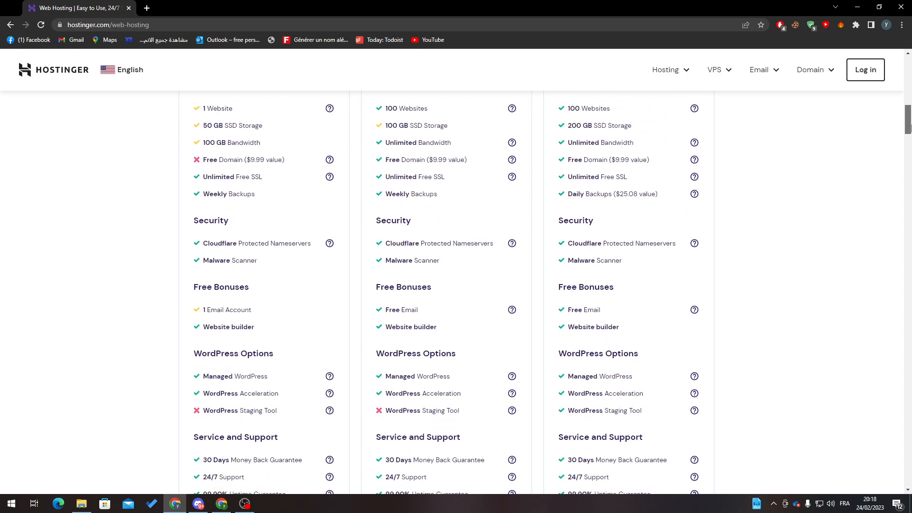
scroll("down", 3)
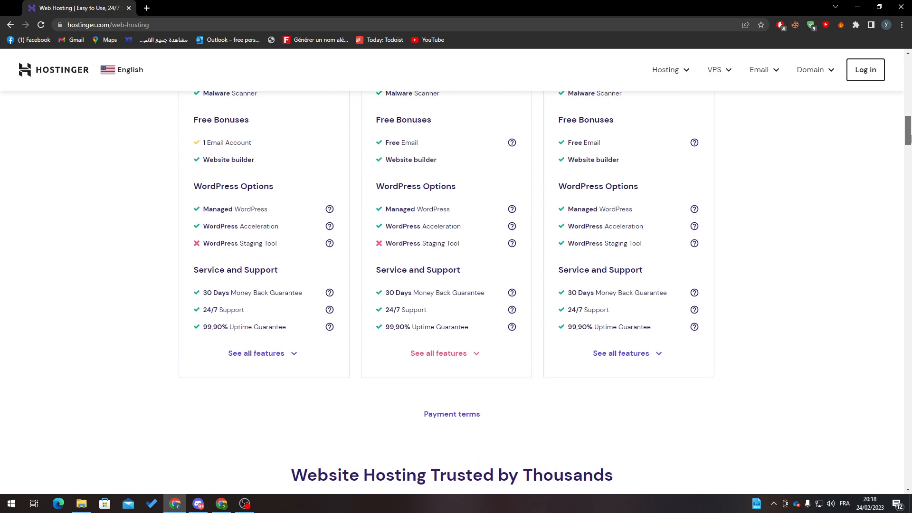
scroll("up", 3)
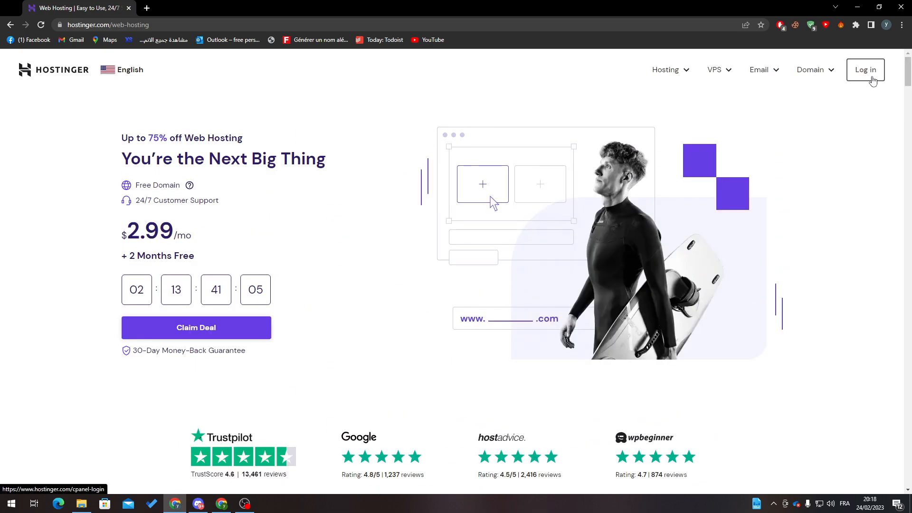
- Log into hPanel and view the purchasable hosting plans from Single to Cloud Enterprise
left_click(865, 69)
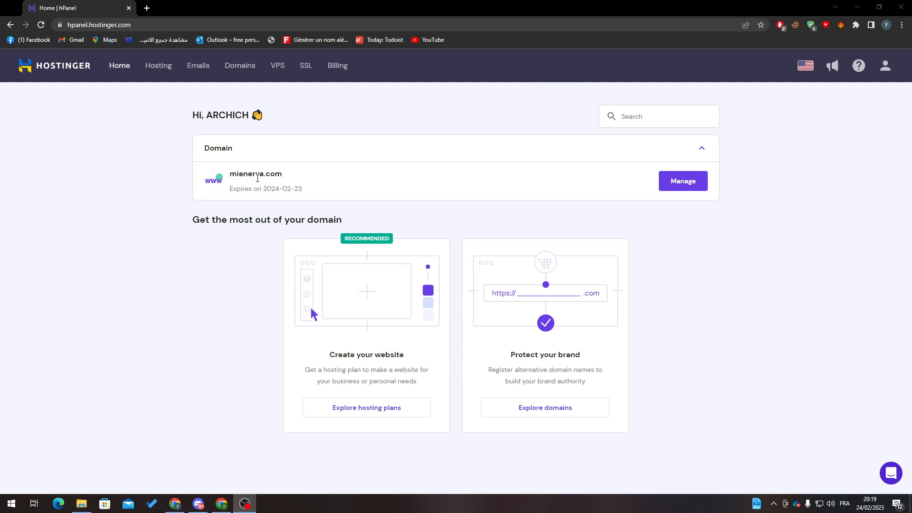
double_click(255, 173)
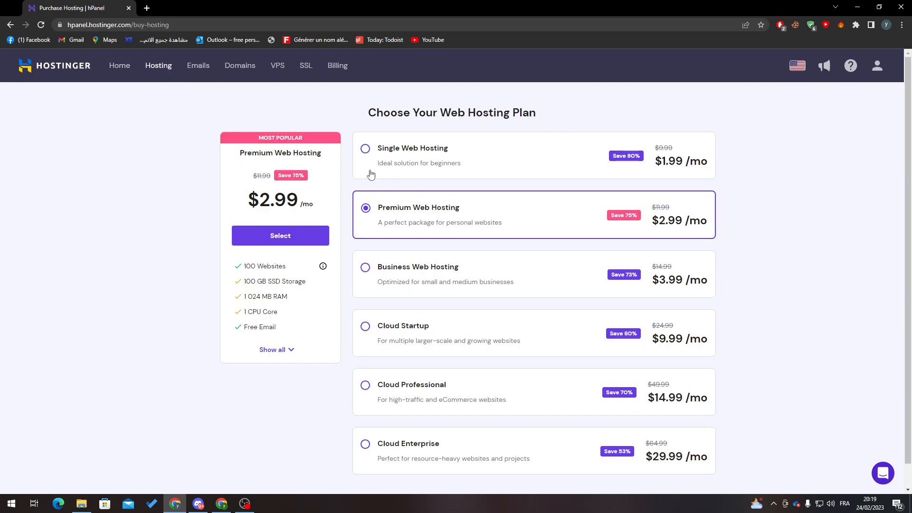
mouse_move(452, 162)
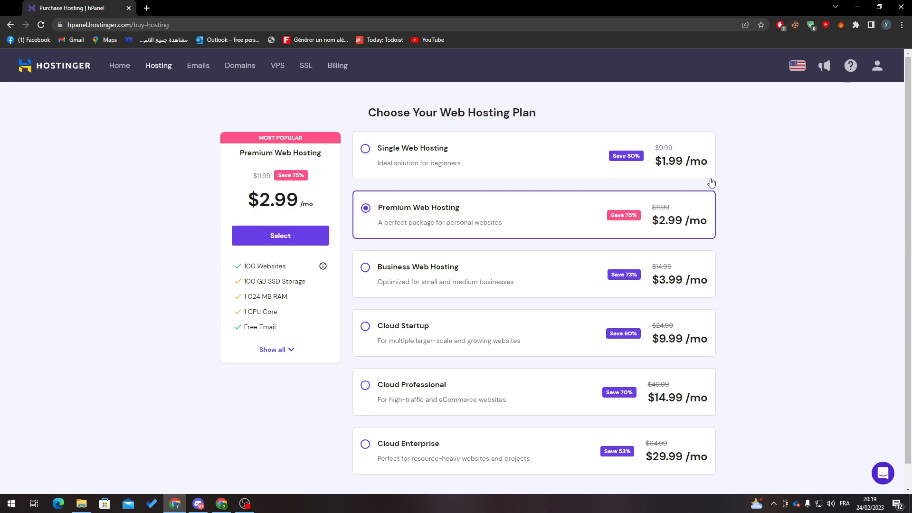
mouse_move(139, 84)
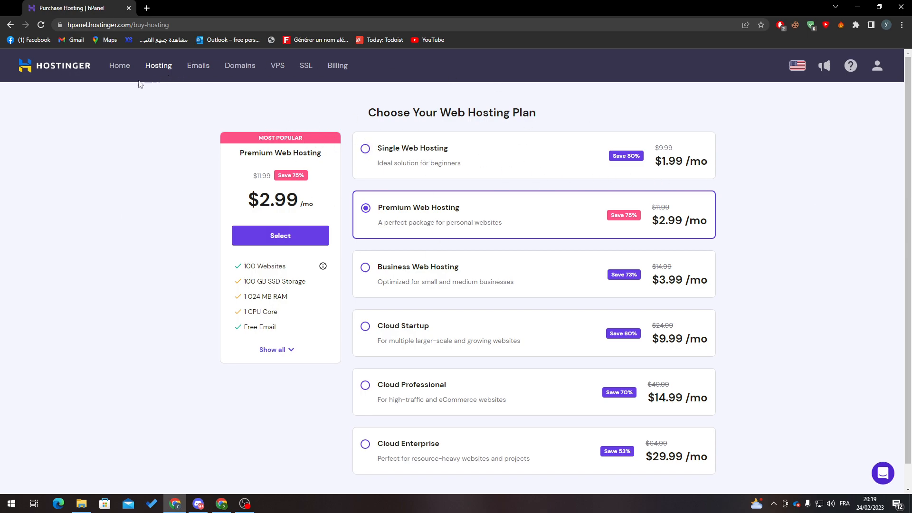
mouse_move(798, 137)
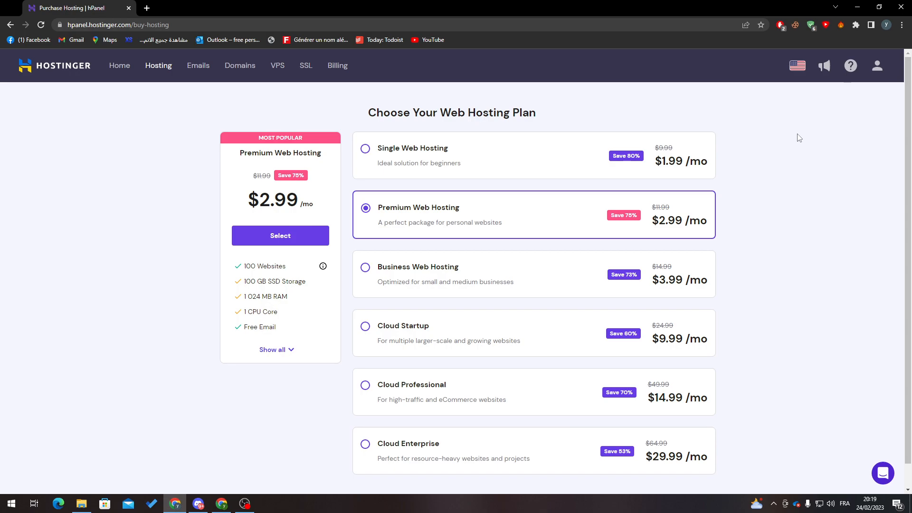
mouse_move(730, 121)
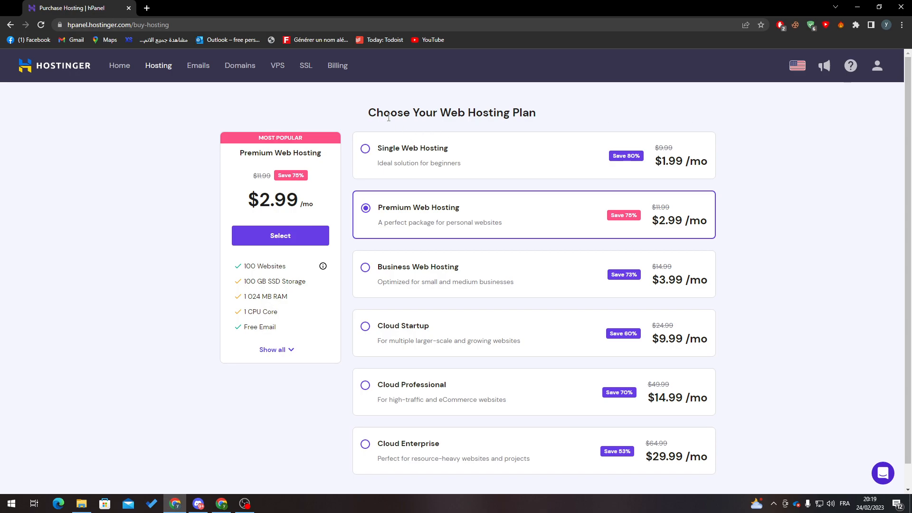
mouse_move(428, 140)
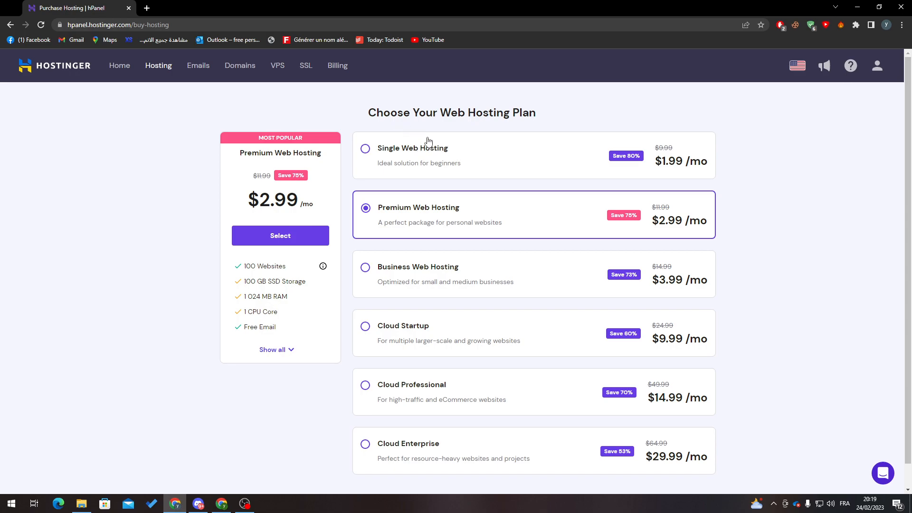
mouse_move(404, 186)
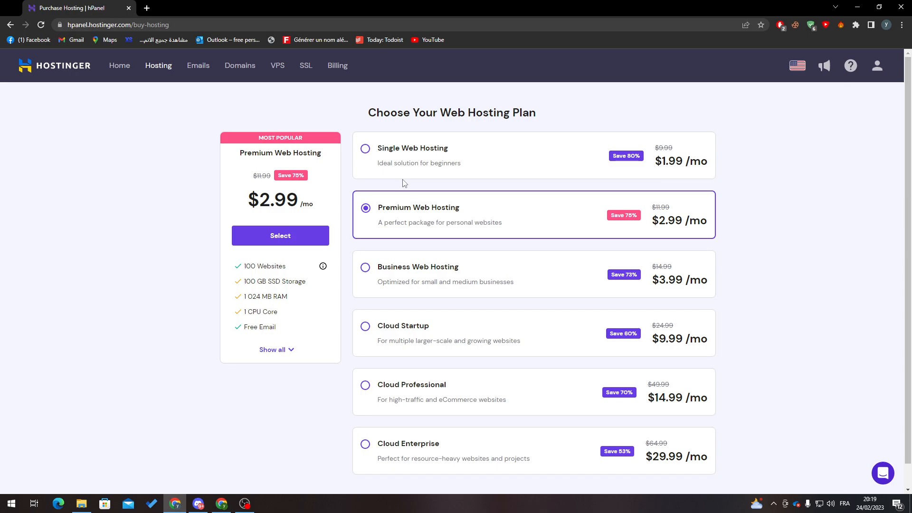
left_click(119, 66)
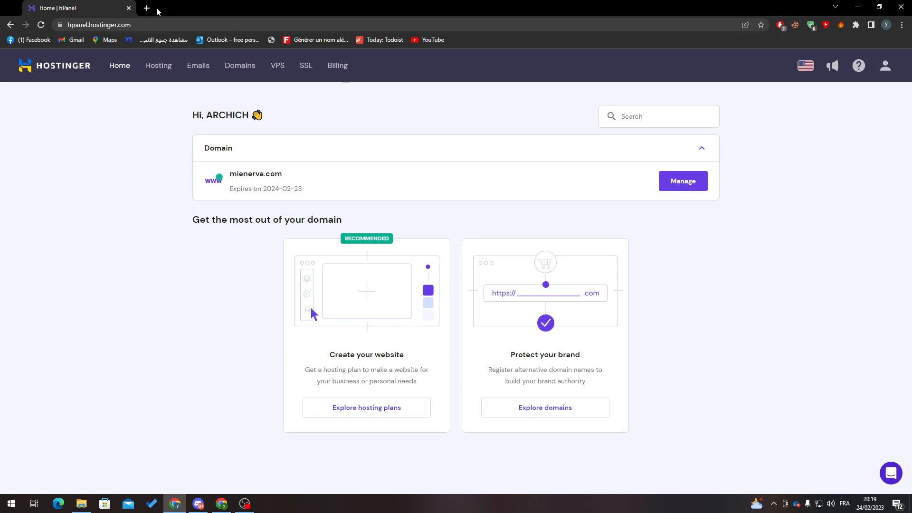
- Switch to the mienerva.wordpress.com dashboard tab and go to its Plugins page
left_click(147, 8)
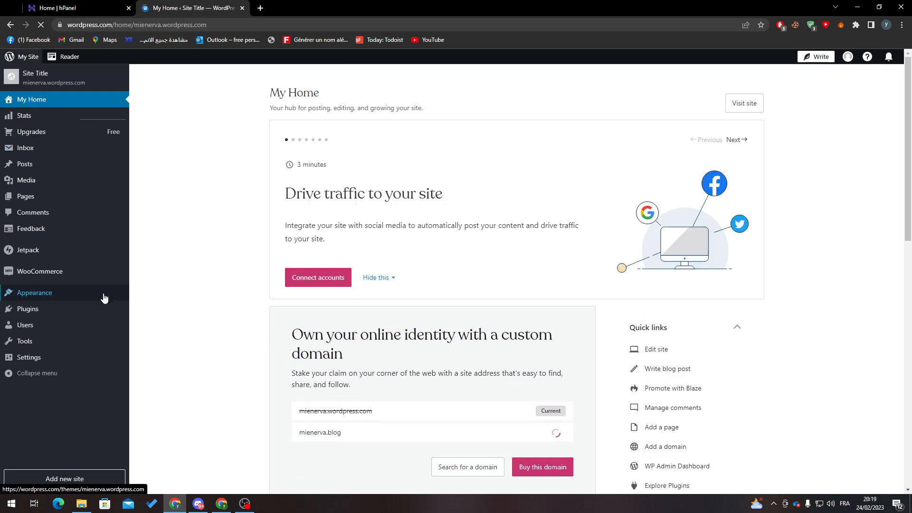
left_click(27, 308)
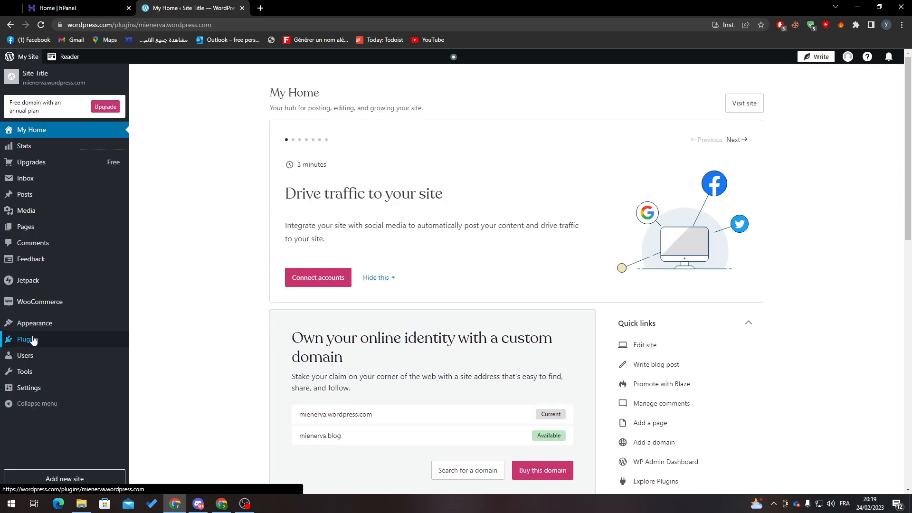
- Search plugins for 'all in one' and open All-in-One WP Migration's details
left_click(27, 339)
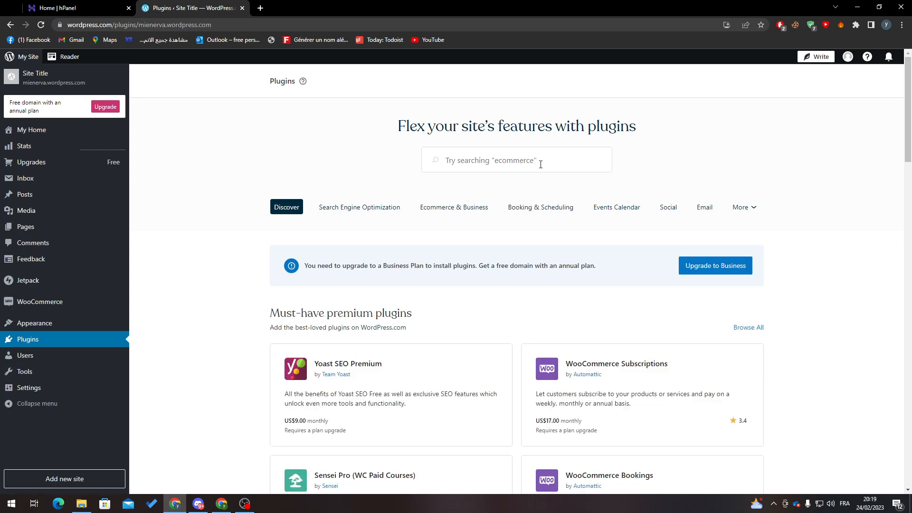
type("all in one")
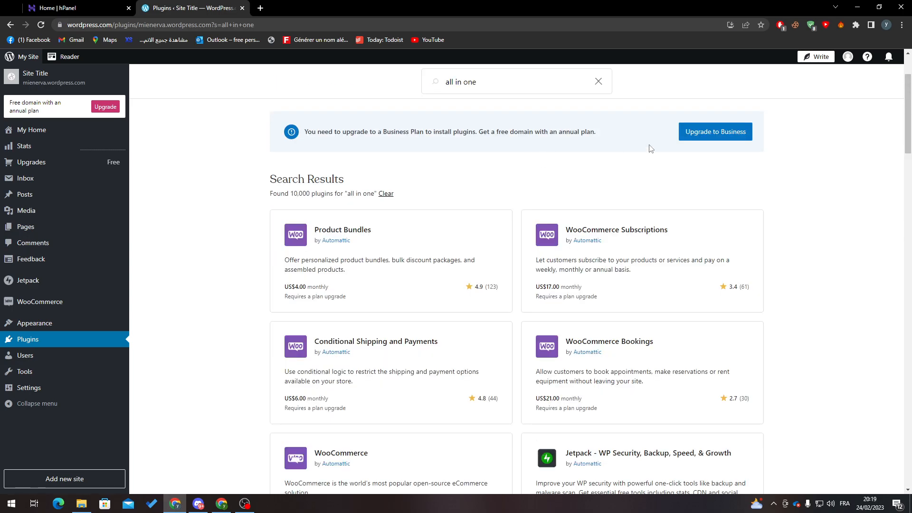
scroll("down", 3)
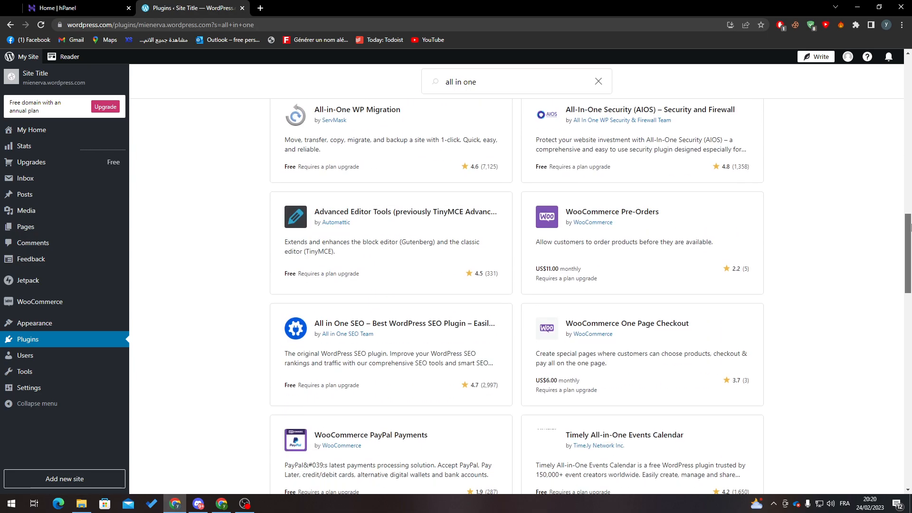
left_click(357, 109)
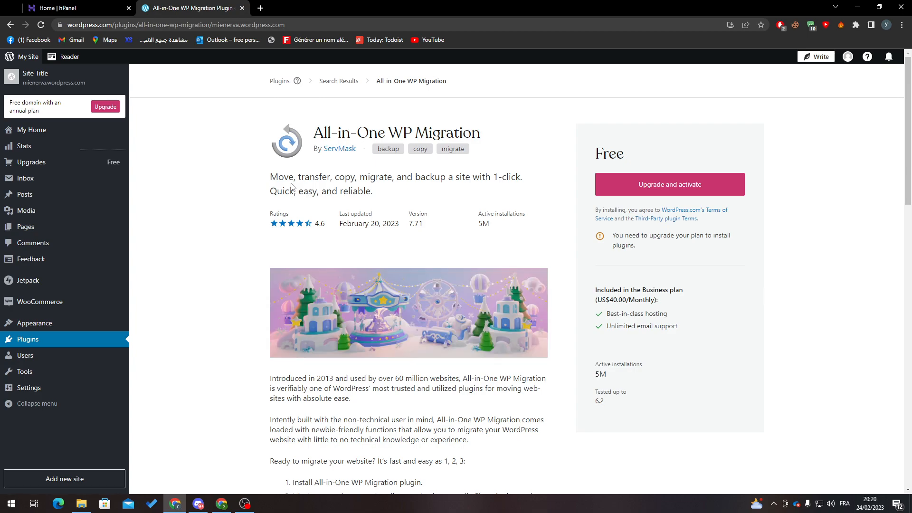
mouse_move(453, 201)
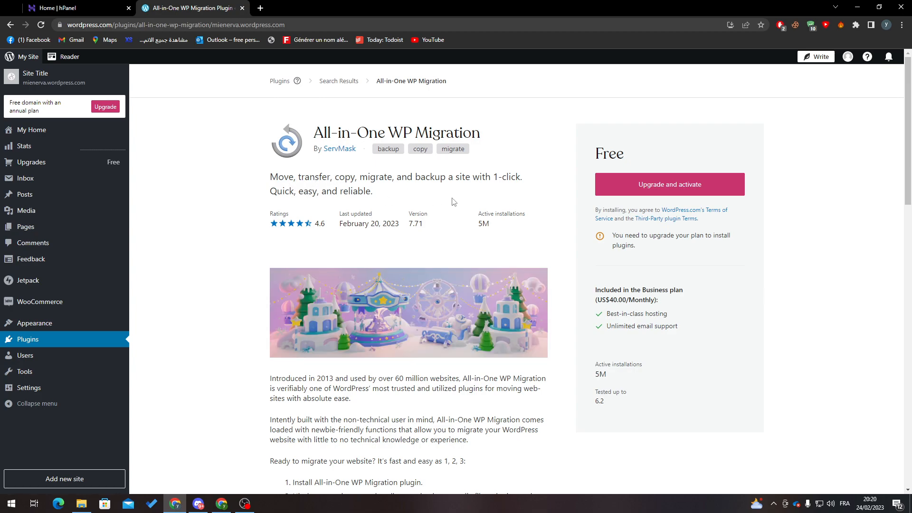
mouse_move(453, 199)
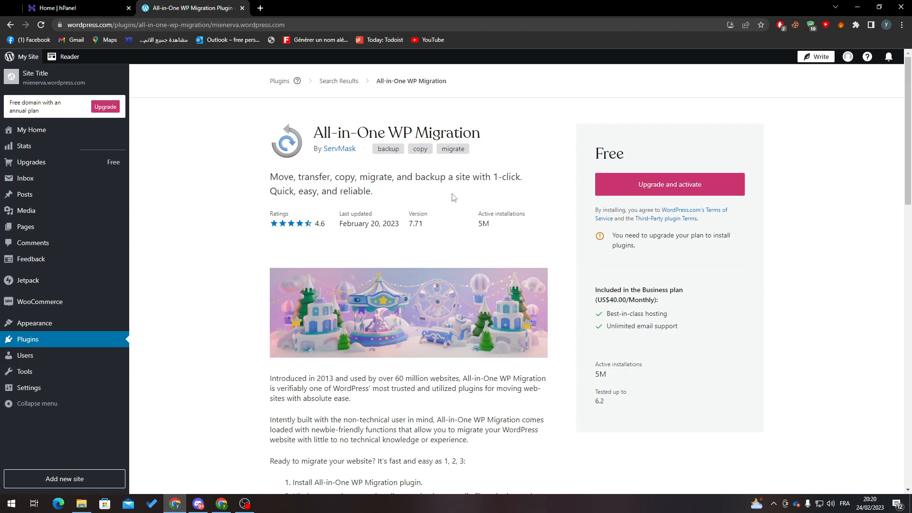